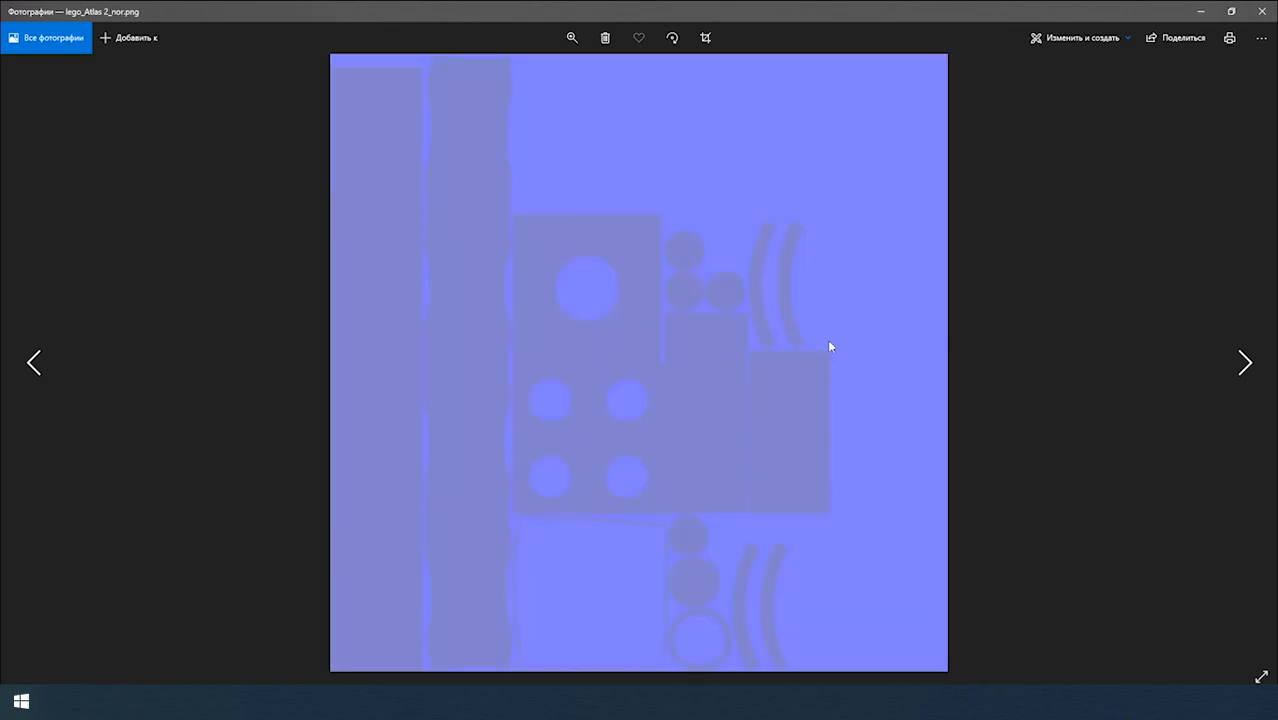
Step: View lego_Atlas 2_rough.png after the normal map, then close Photos
click(1245, 362)
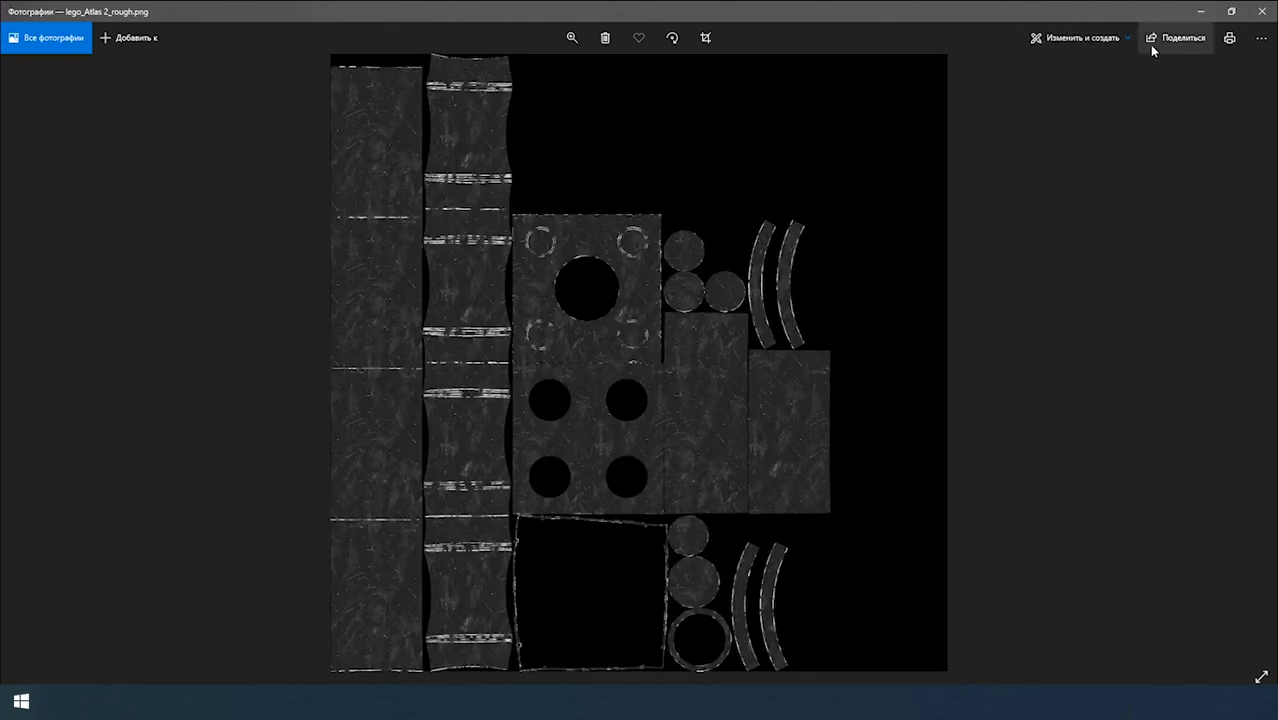
mouse_move(1261, 11)
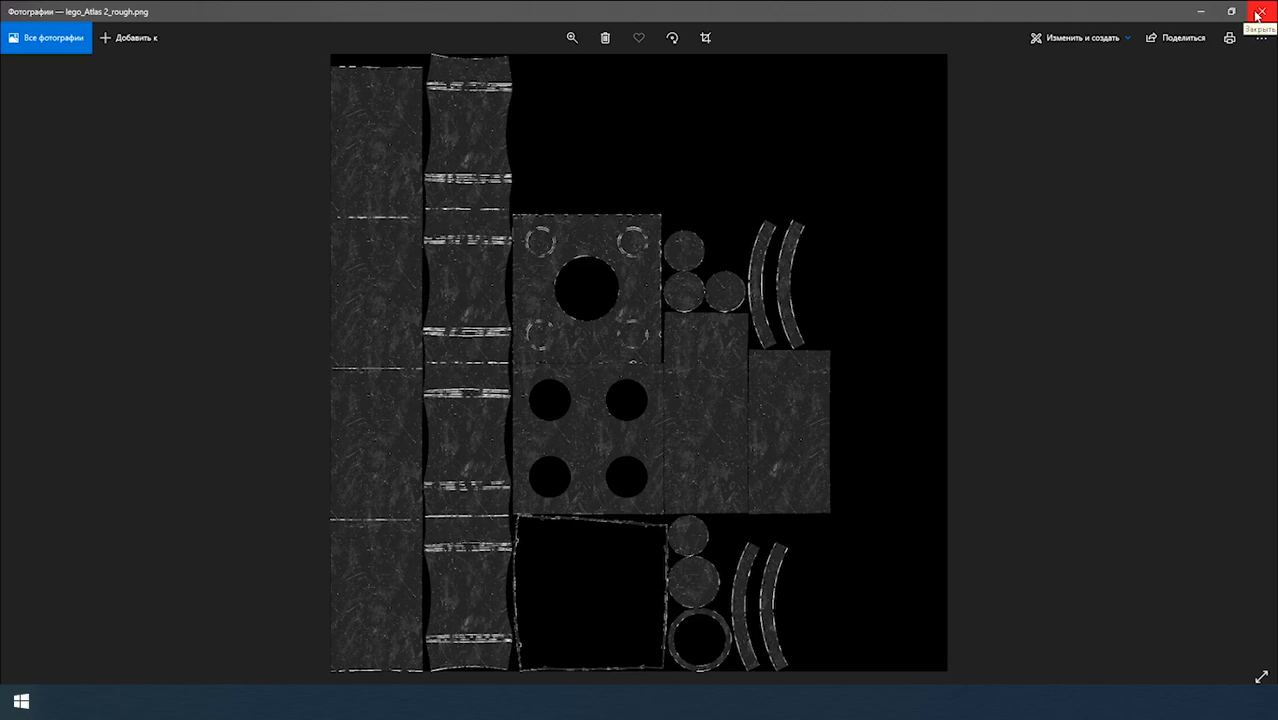
click(1259, 11)
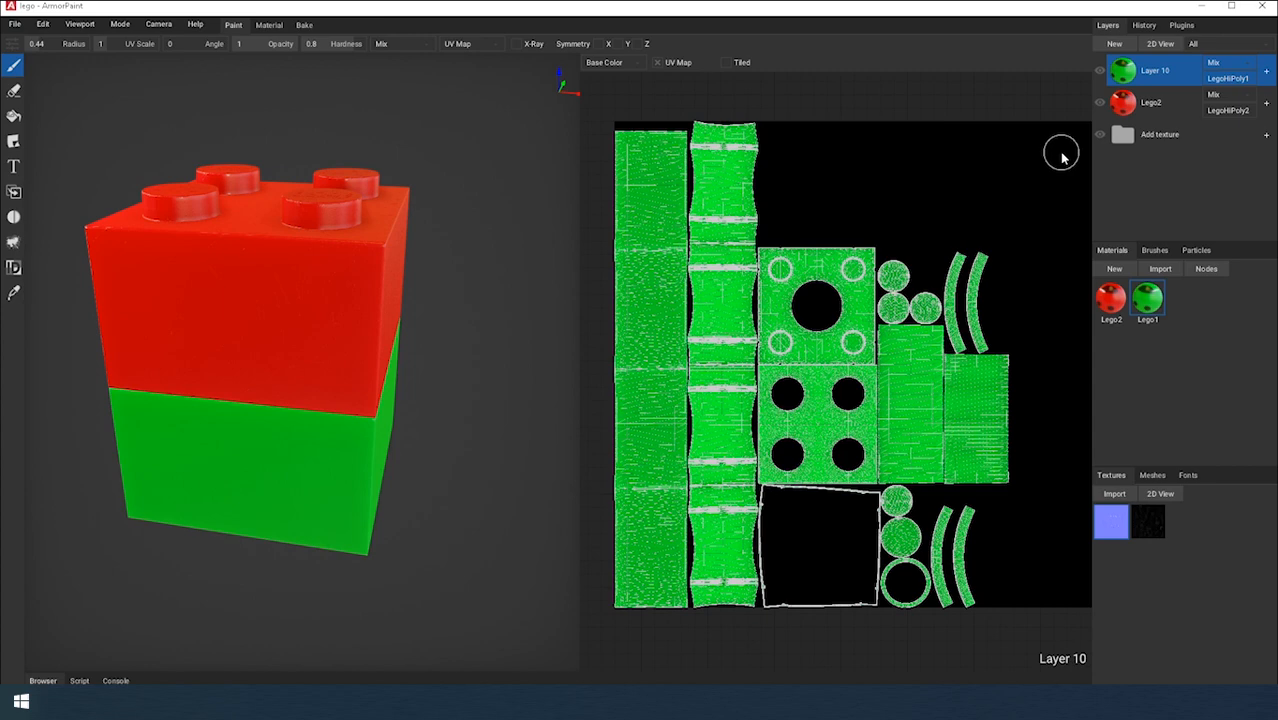
Step: Select the red Lego2 layer in the Layers panel
click(1150, 101)
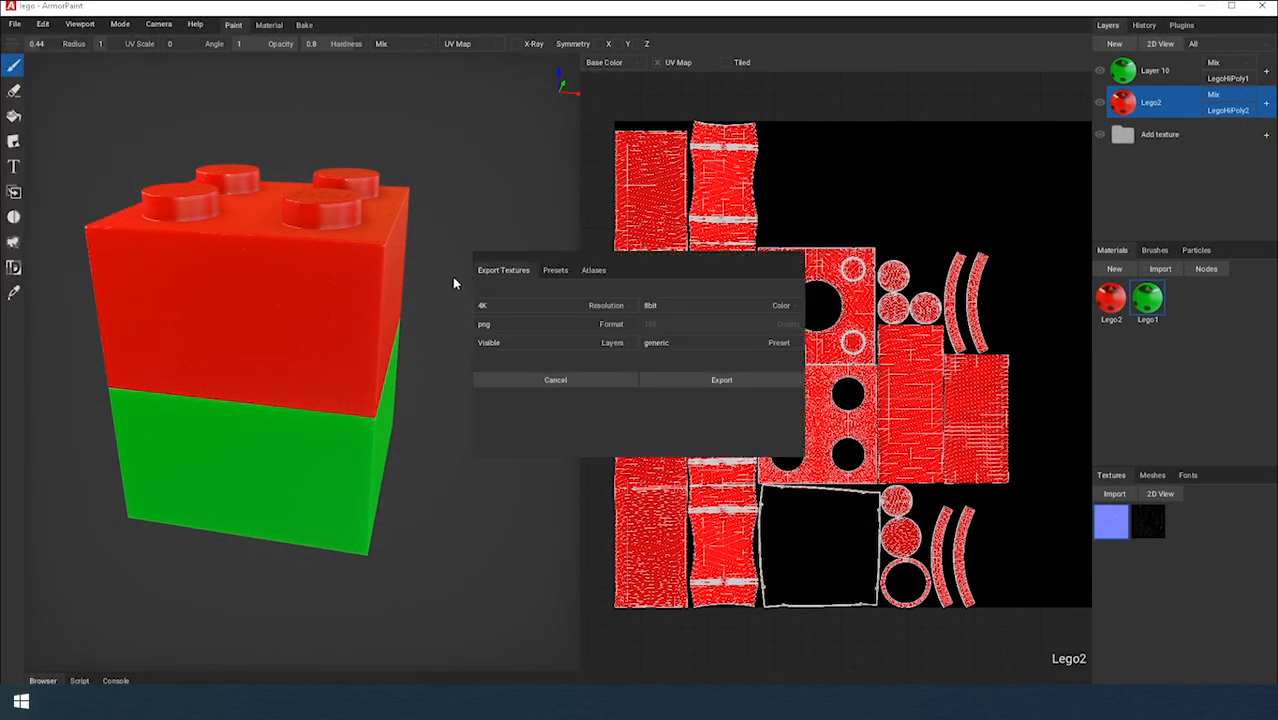
Step: Assign LegoHiPoly2 to Atlas 2 in the Atlases tab, then return to export settings
click(593, 269)
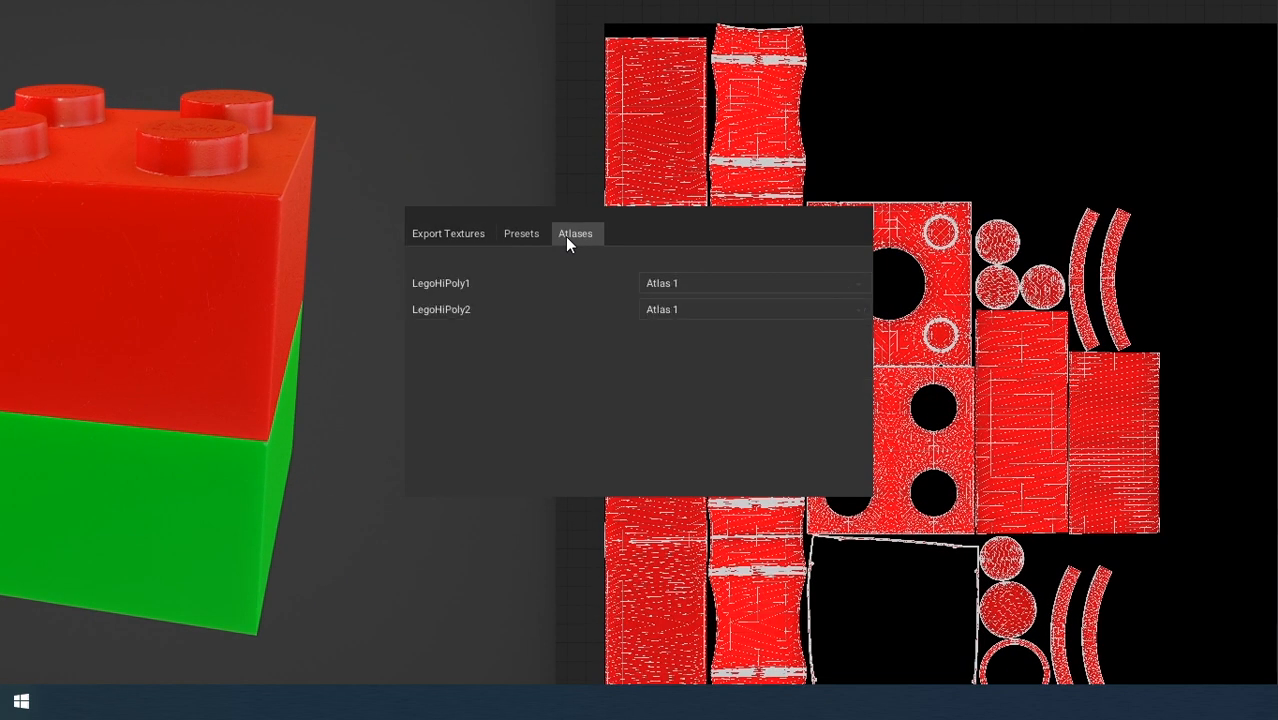
click(752, 283)
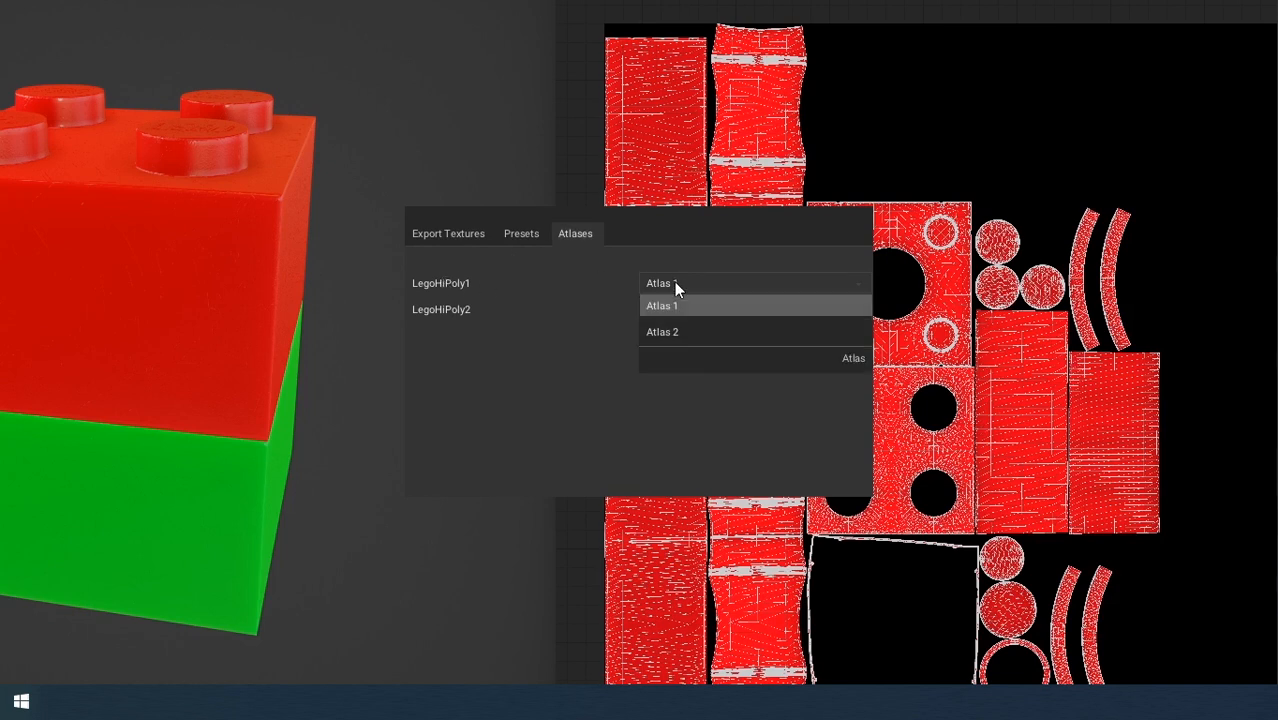
click(662, 331)
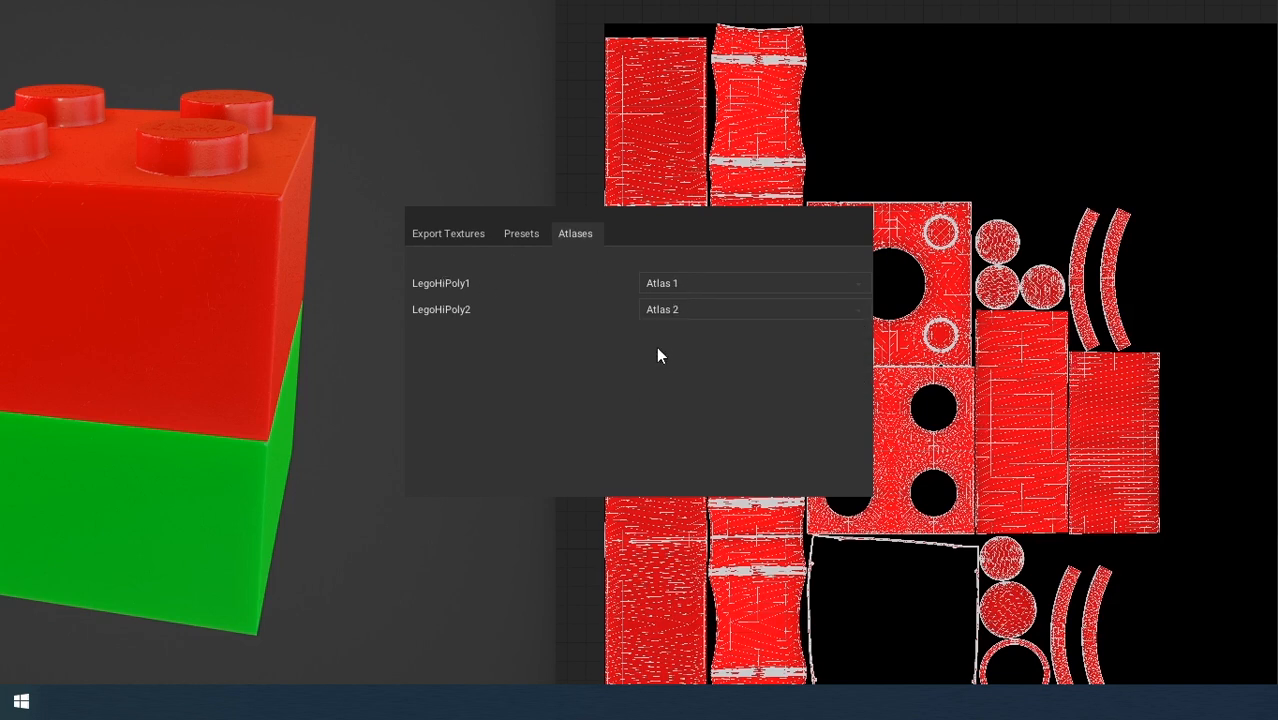
click(448, 233)
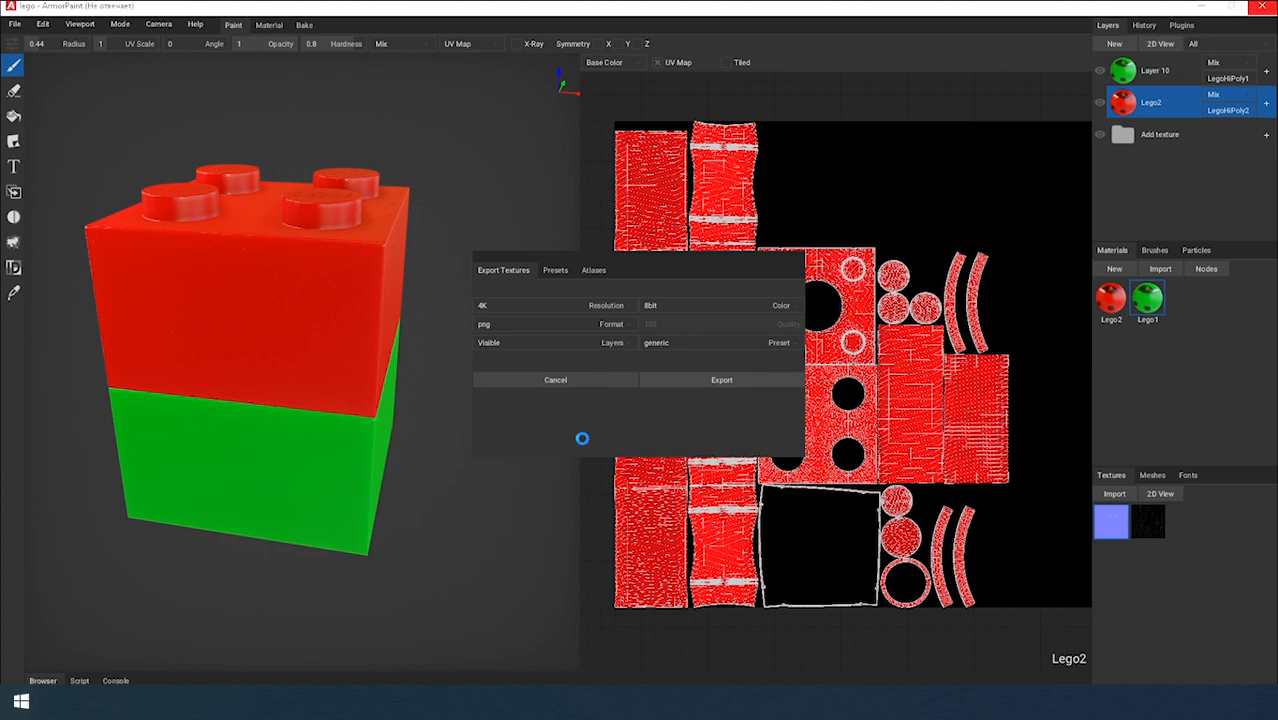
Step: Open lego_Atlas 1_rough.png in Photos, then view lego_Atlas 2_rough.png
click(721, 379)
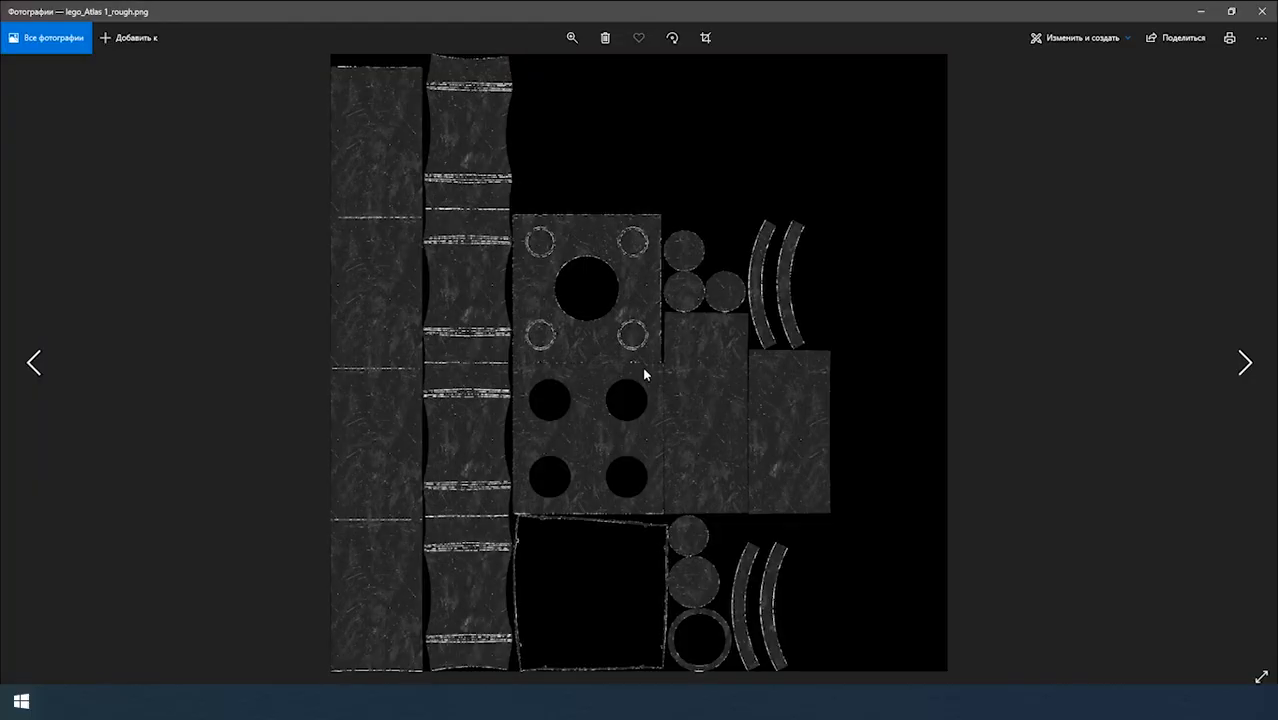
click(1245, 362)
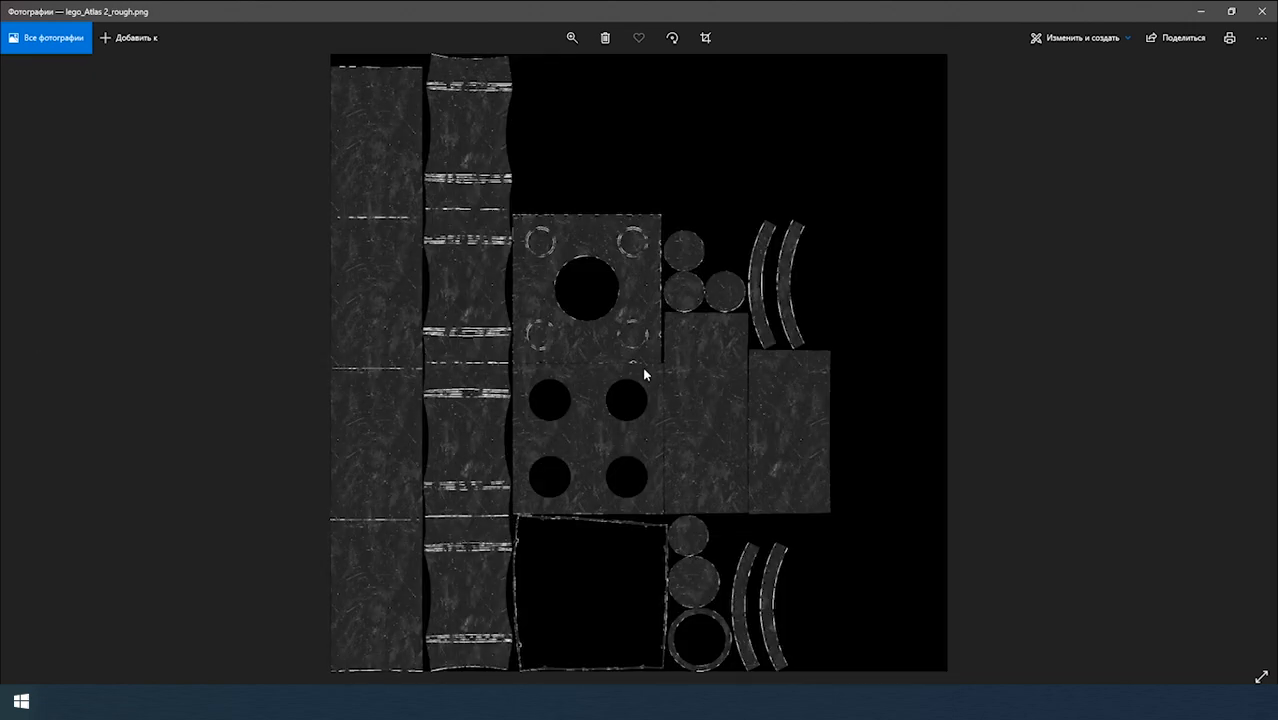